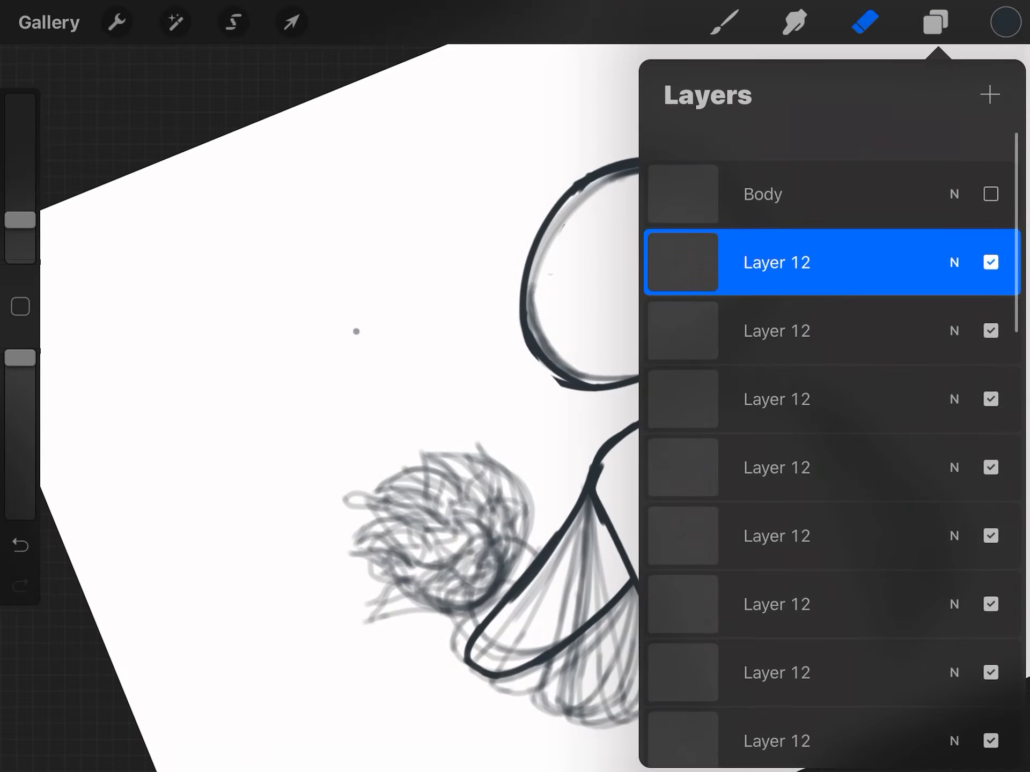
Review the frame layers and hide the topmost Layer 12.
{"action": "left_click", "coordinate": [932, 23]}
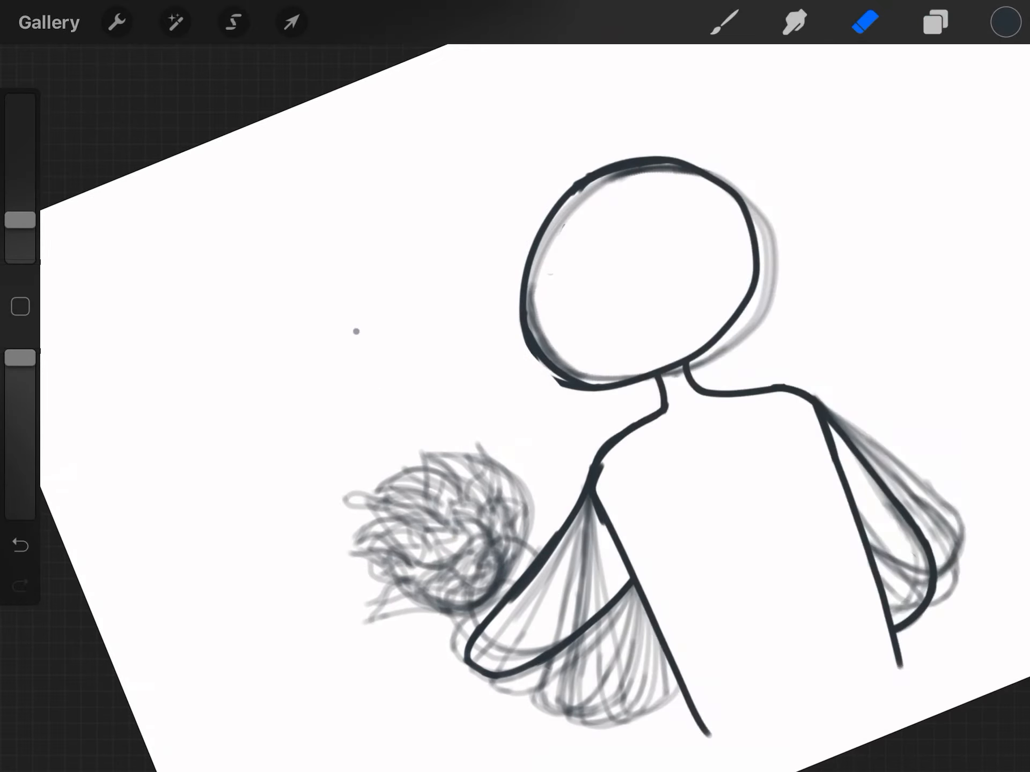
{"action": "left_click", "coordinate": [931, 22]}
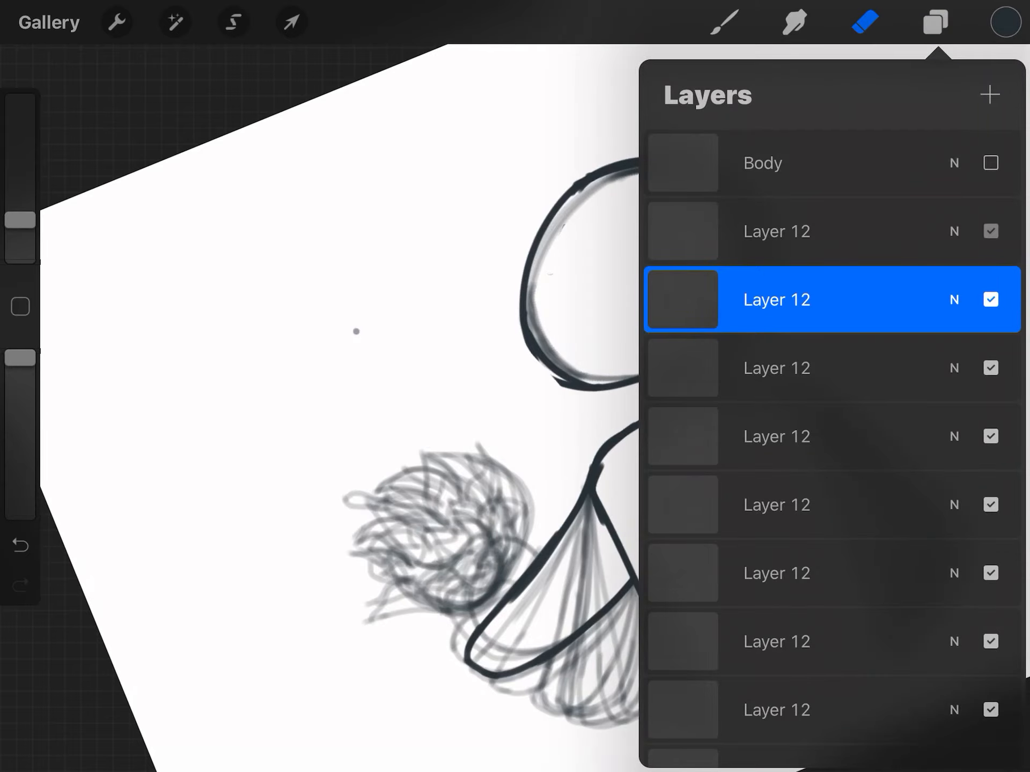
{"action": "left_click", "coordinate": [991, 232]}
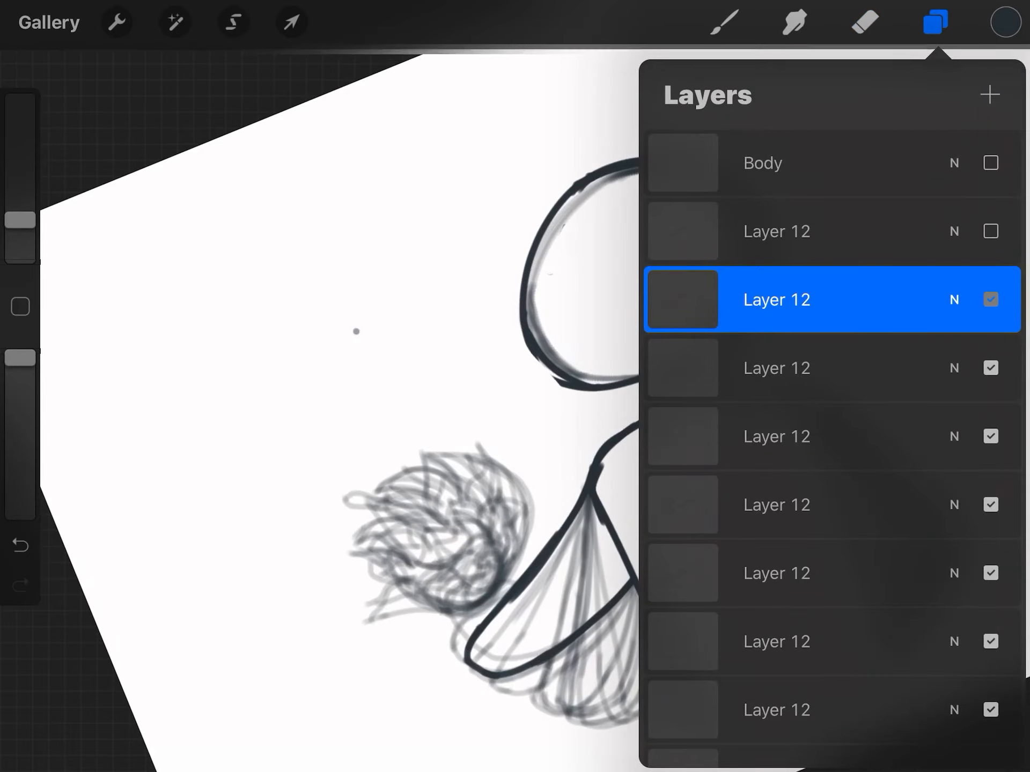
{"action": "left_click", "coordinate": [990, 232]}
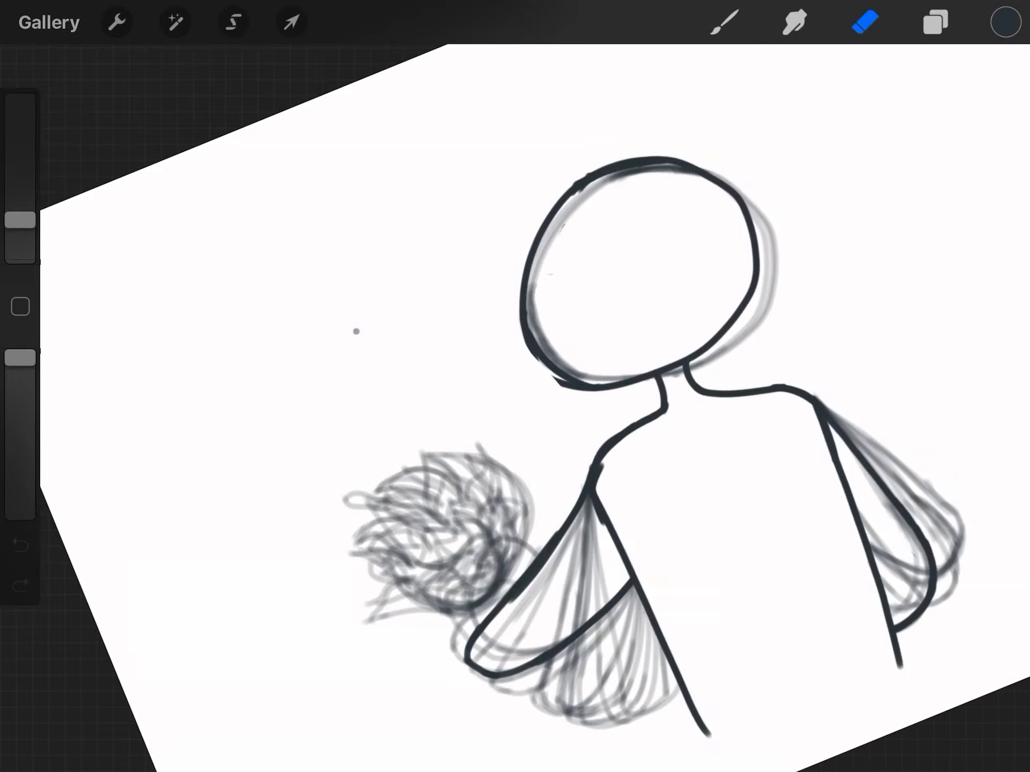
Switch Animation Assist on from Actions > Canvas to show the eight-frame timeline.
{"action": "left_click", "coordinate": [934, 21]}
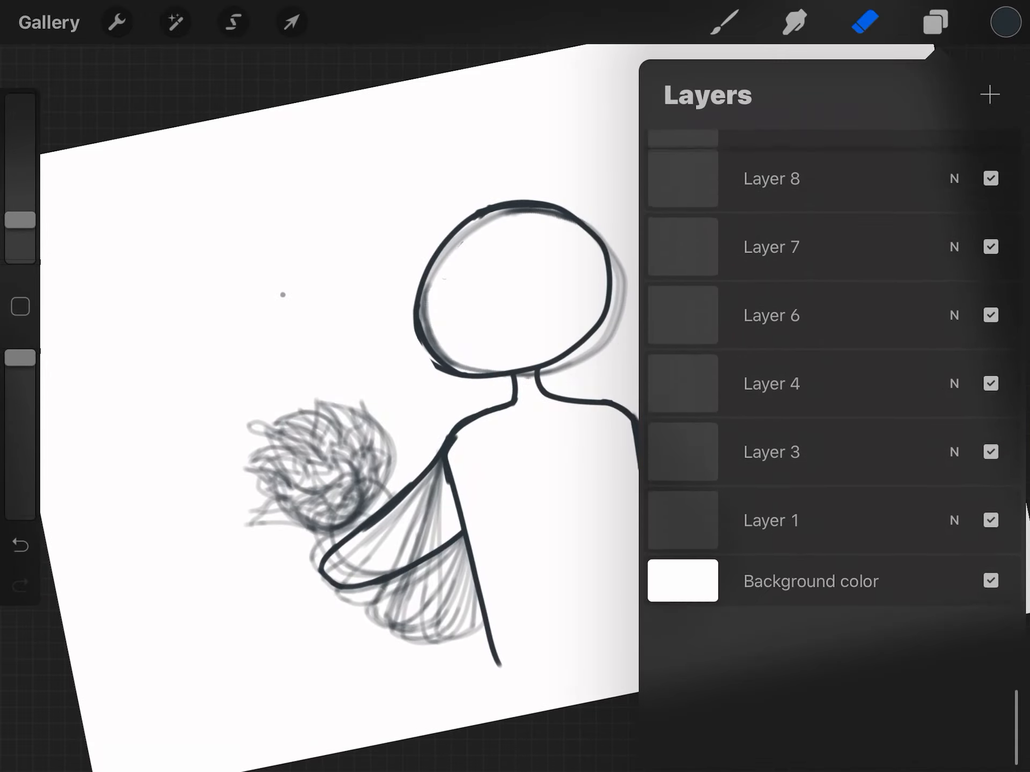
{"action": "left_click", "coordinate": [116, 22]}
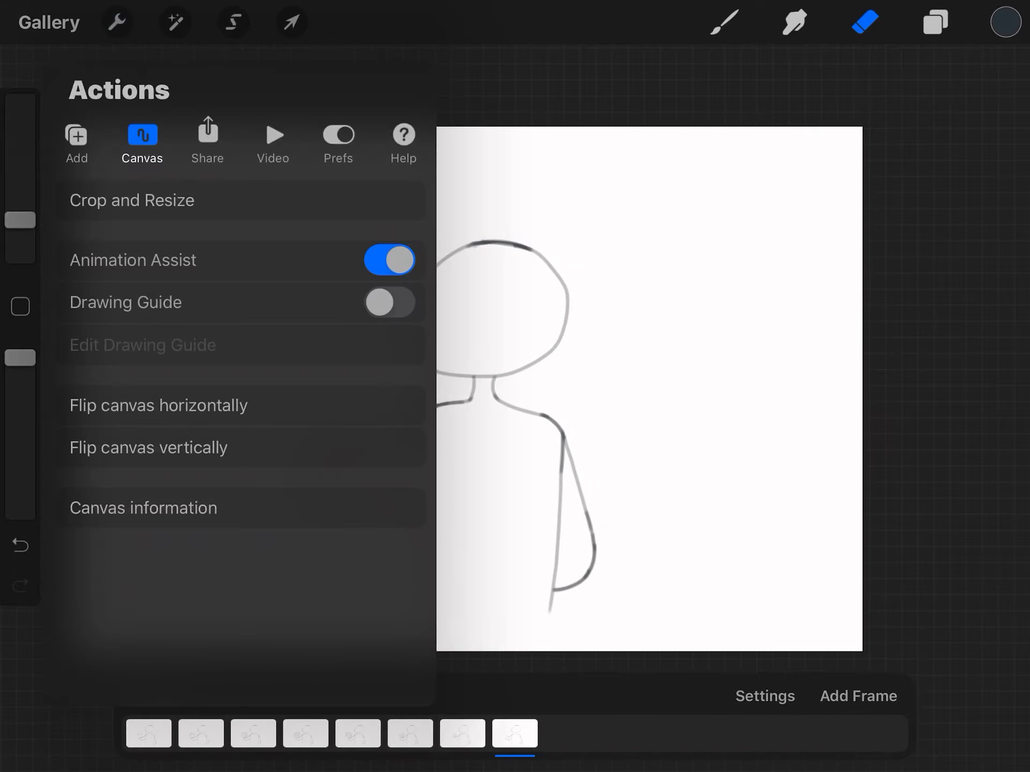
Switch Animation Assist back off and review the layers.
{"action": "left_click", "coordinate": [935, 23]}
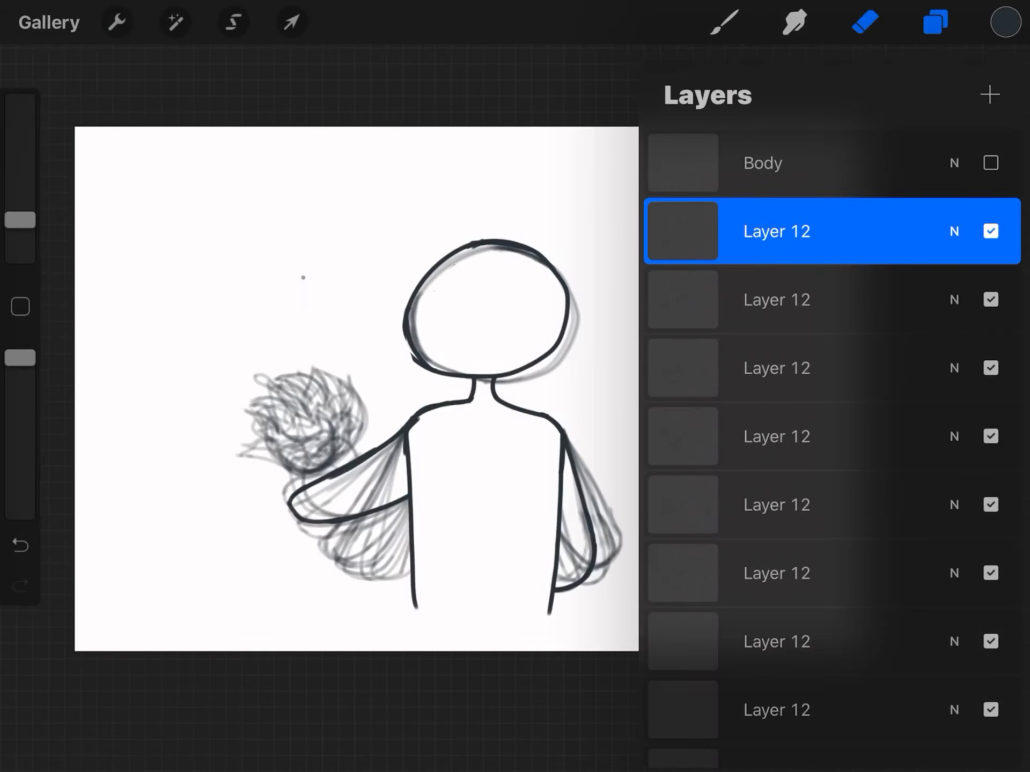
{"action": "scroll", "scroll_direction": "down", "scroll_amount": 3}
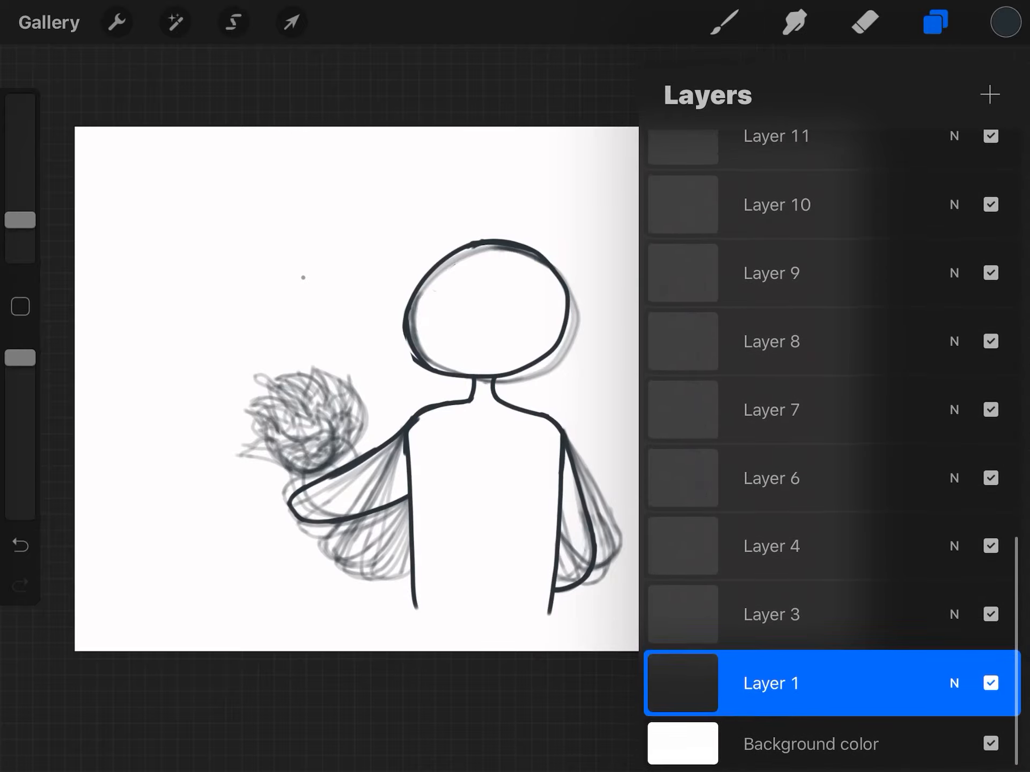
Bring up Actions > Share scrolled to the Share Layers animated formats (GIF, PNG, MP4, HEVC).
{"action": "left_click", "coordinate": [117, 22]}
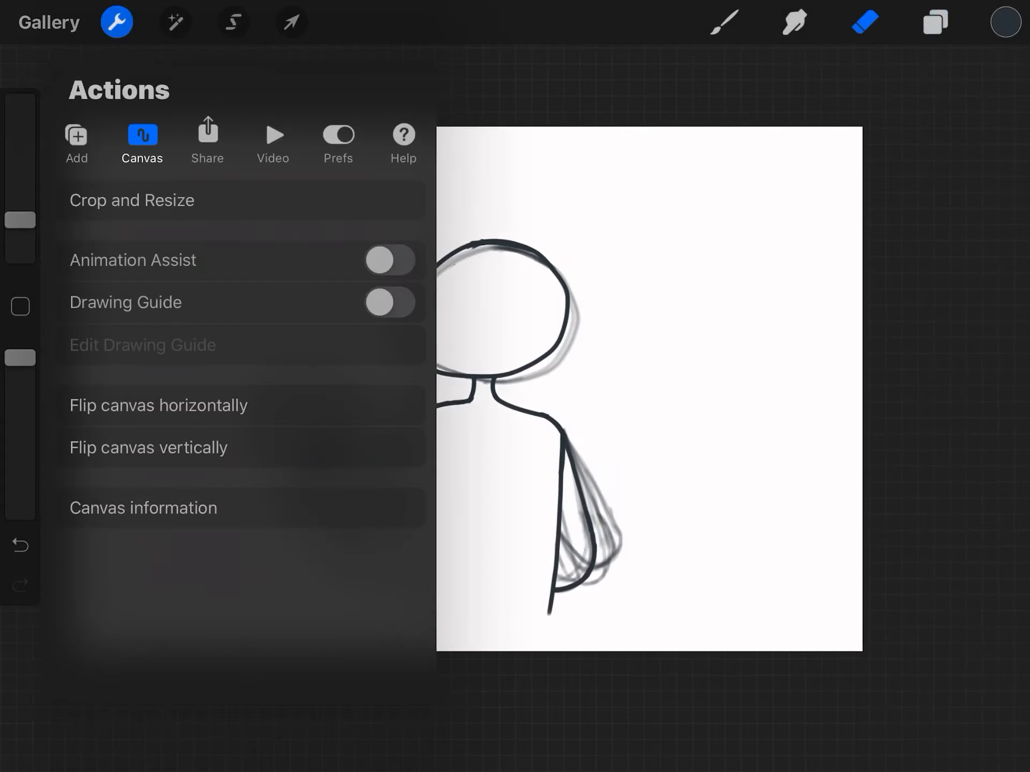
{"action": "left_click", "coordinate": [207, 138]}
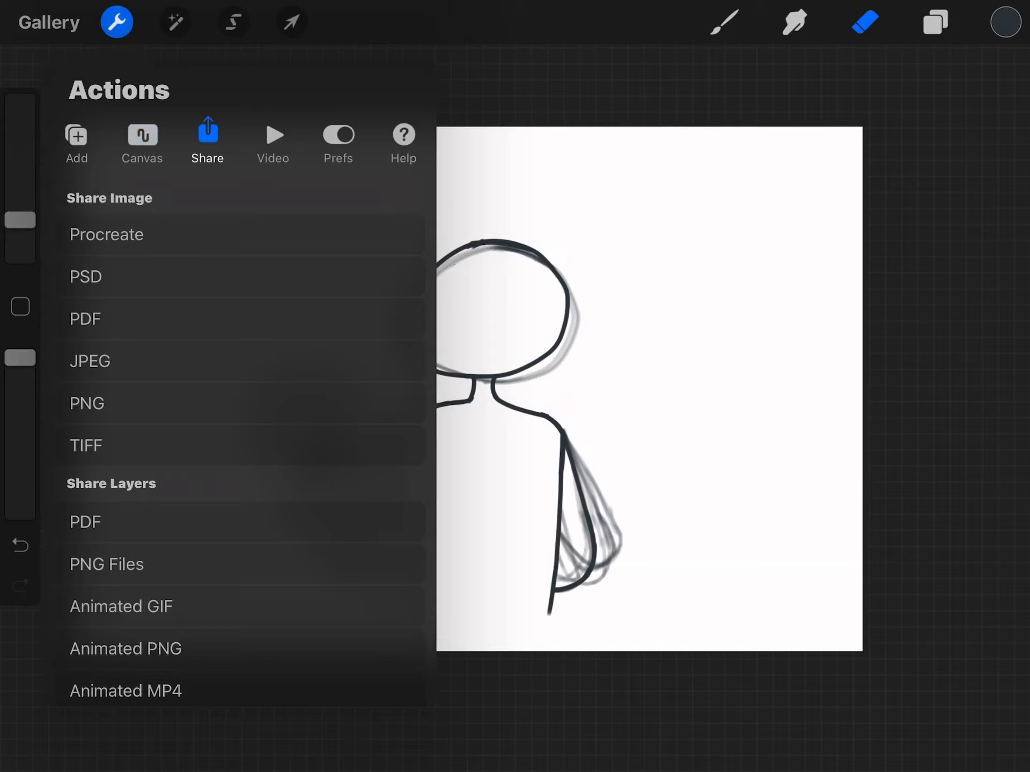
{"action": "scroll", "scroll_direction": "down", "scroll_amount": 3}
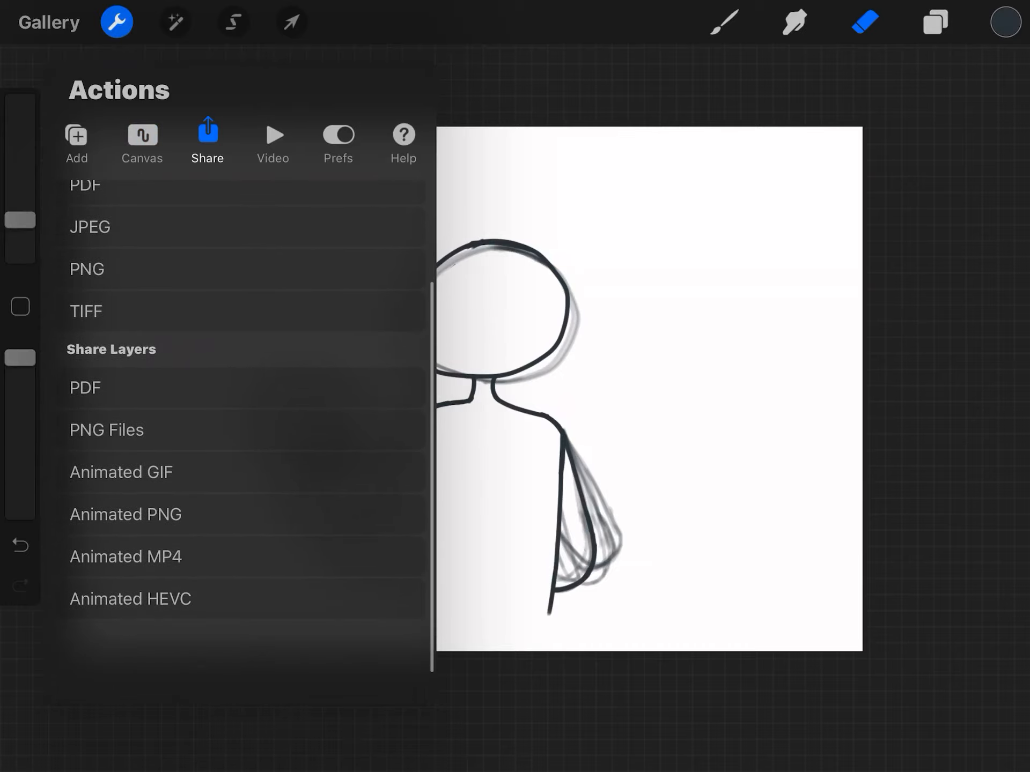